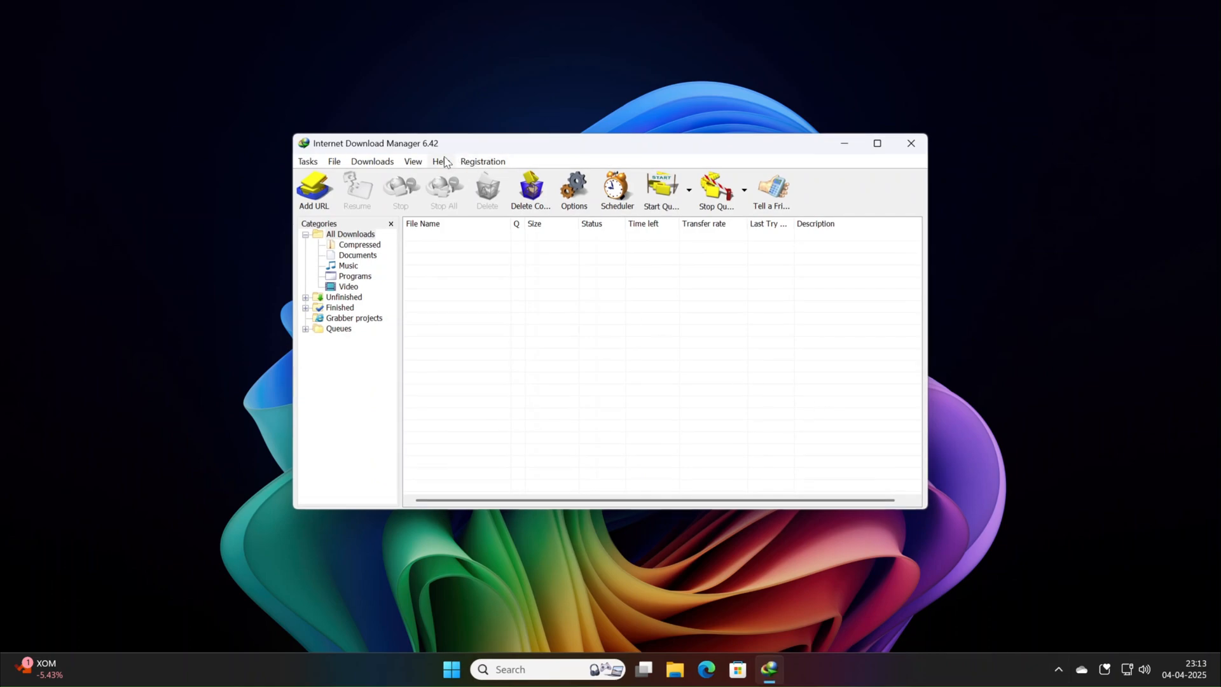
- Check for updates from About, showing version 6.42 Build 32 is available
left_click(441, 162)
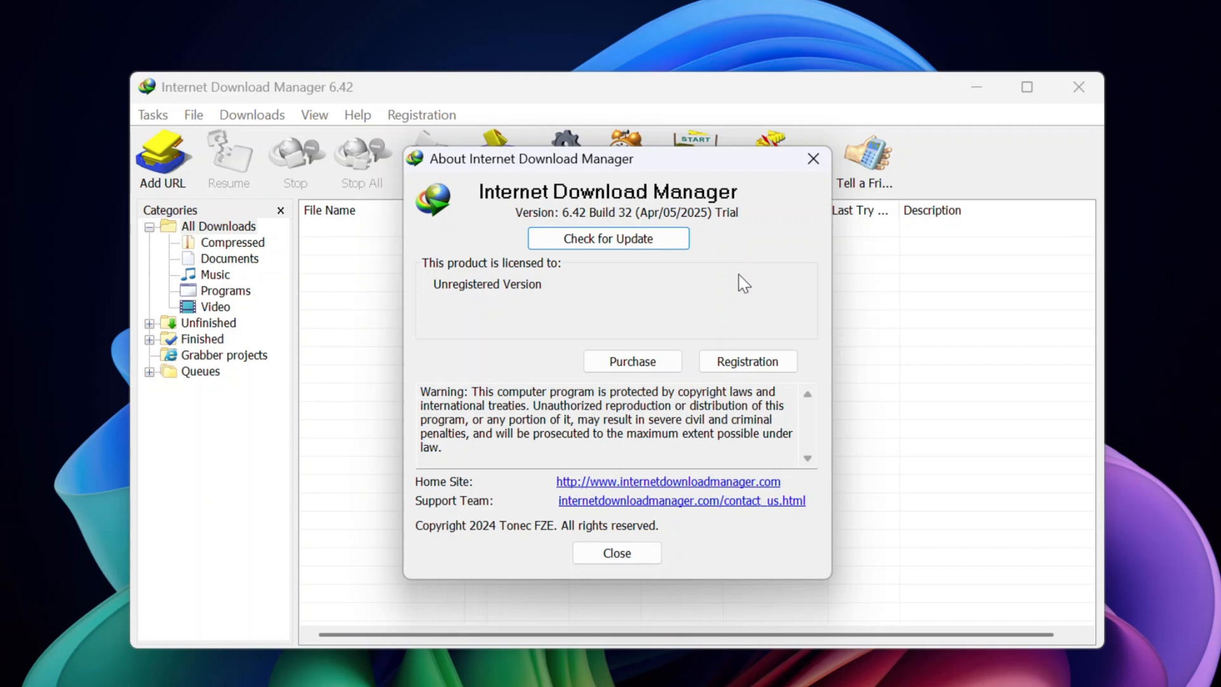
left_click(608, 237)
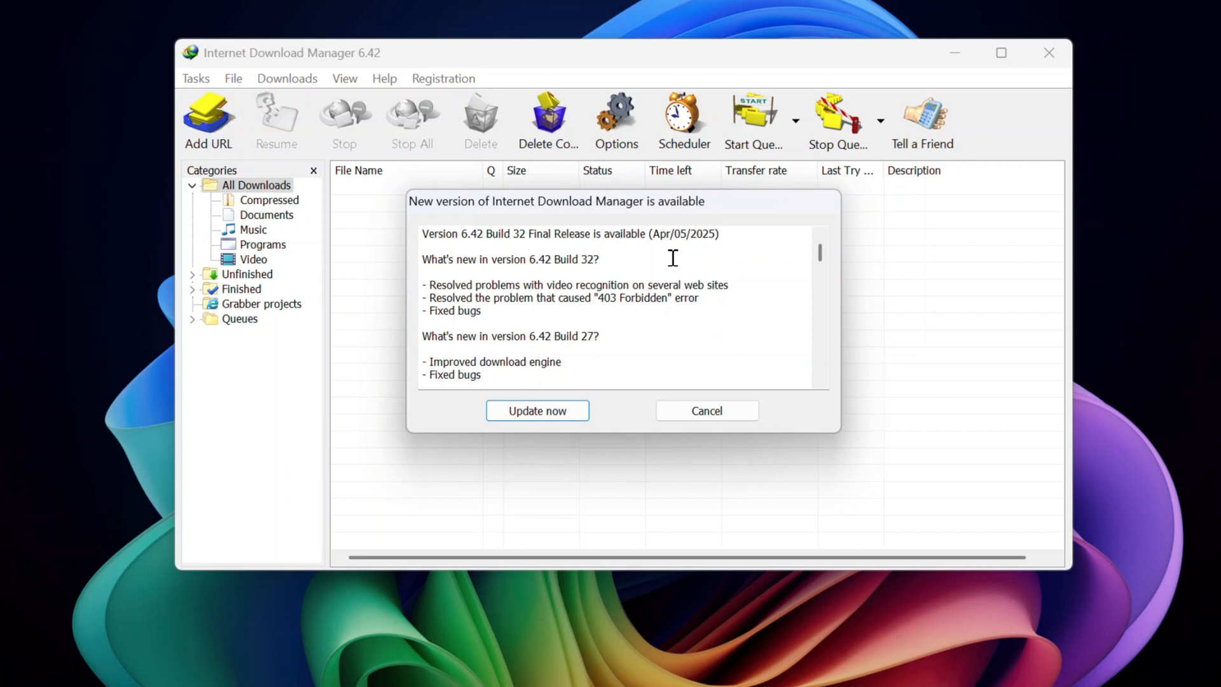
mouse_move(752, 216)
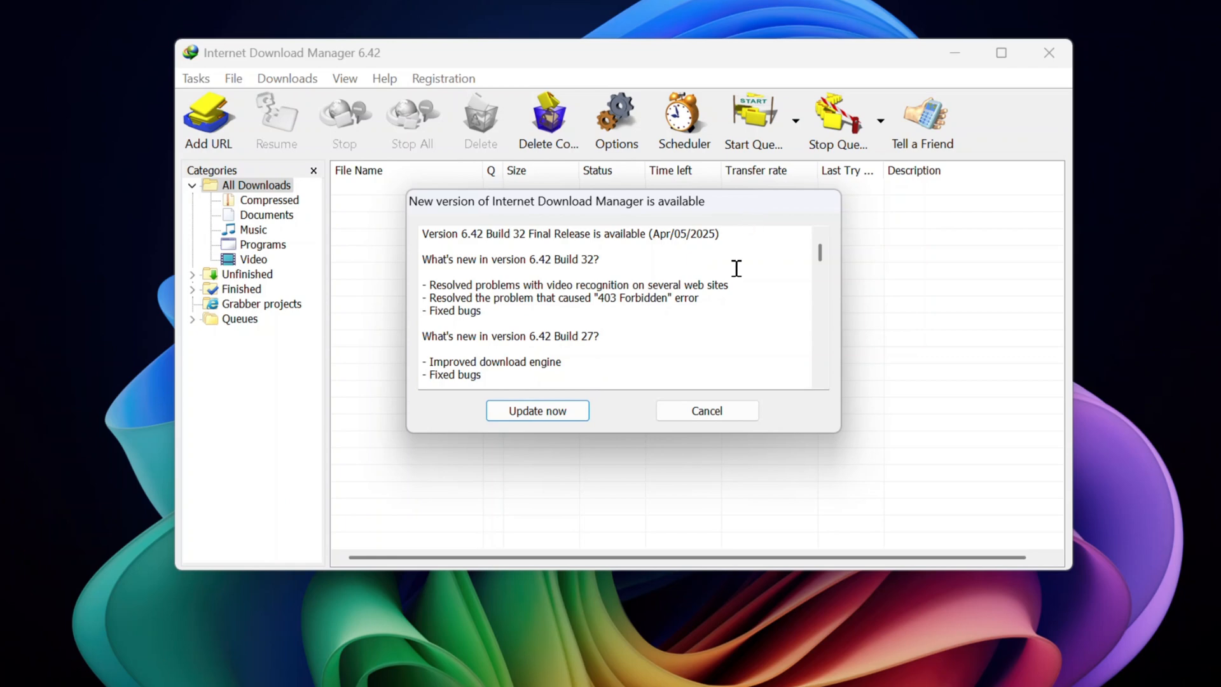
mouse_move(644, 329)
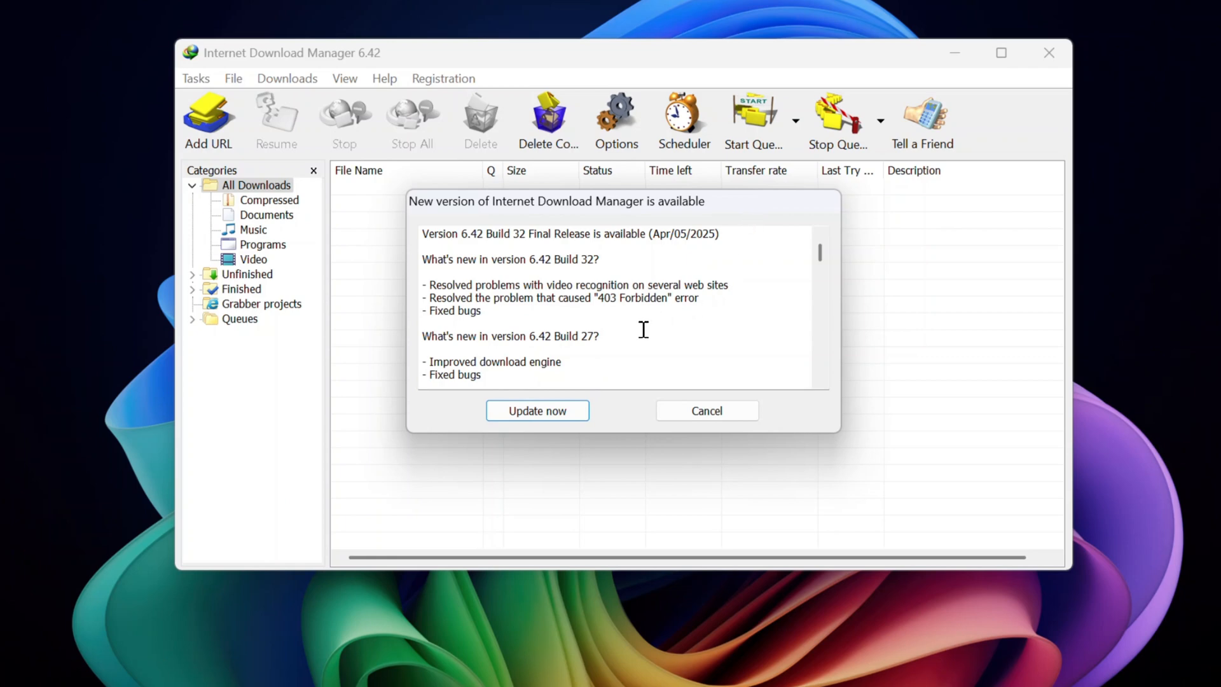
mouse_move(637, 335)
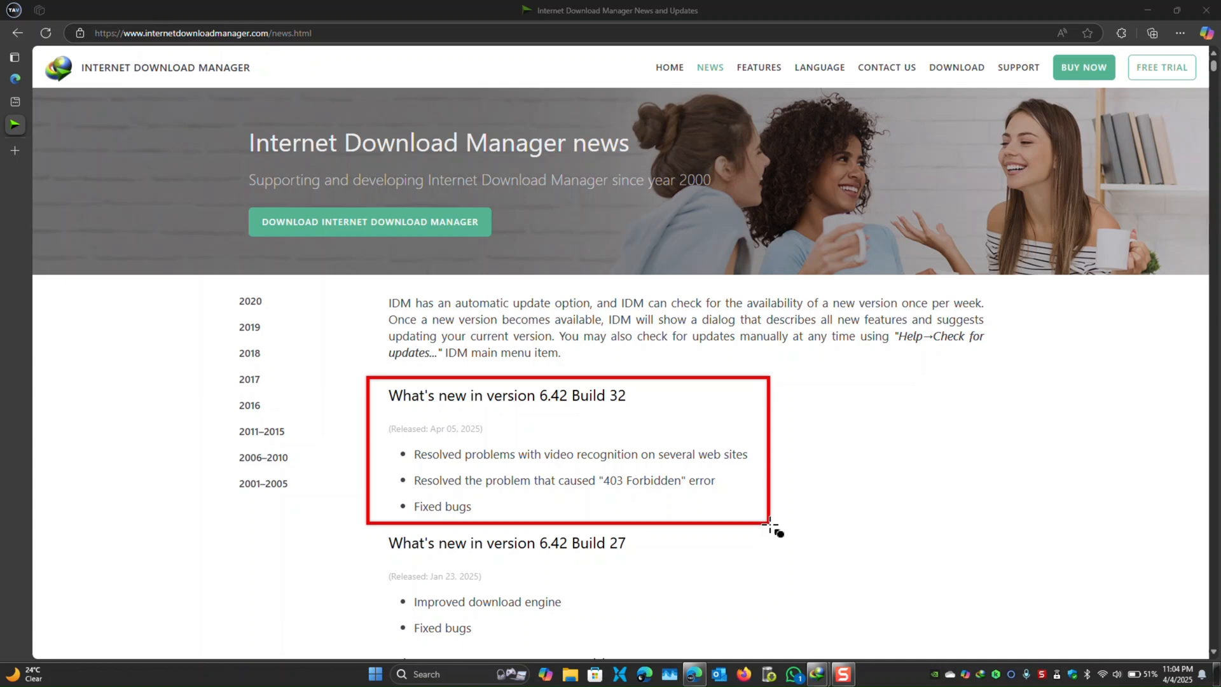
mouse_move(1116, 489)
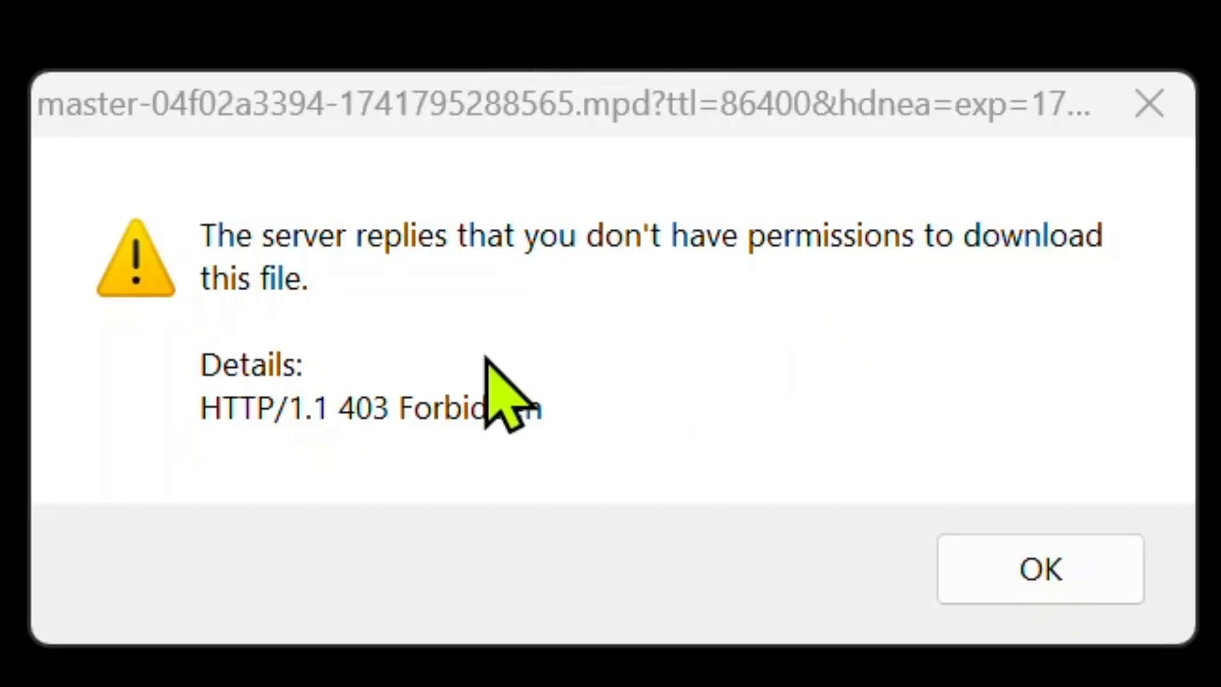
mouse_move(970, 335)
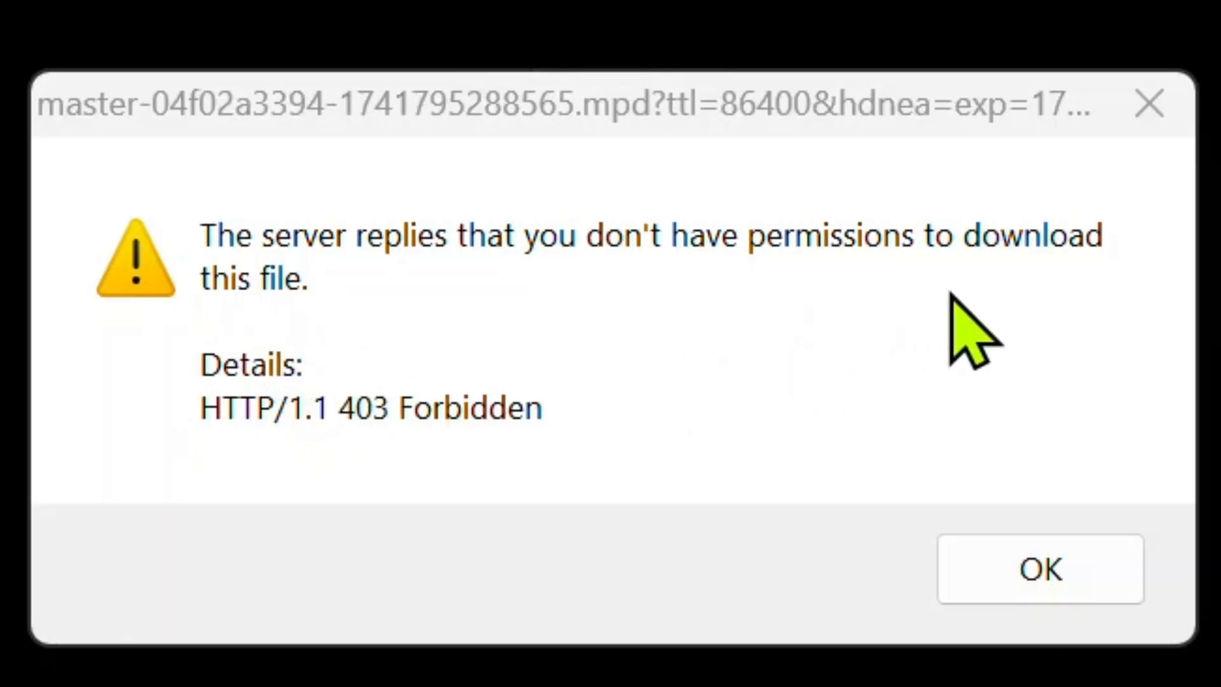
mouse_move(537, 499)
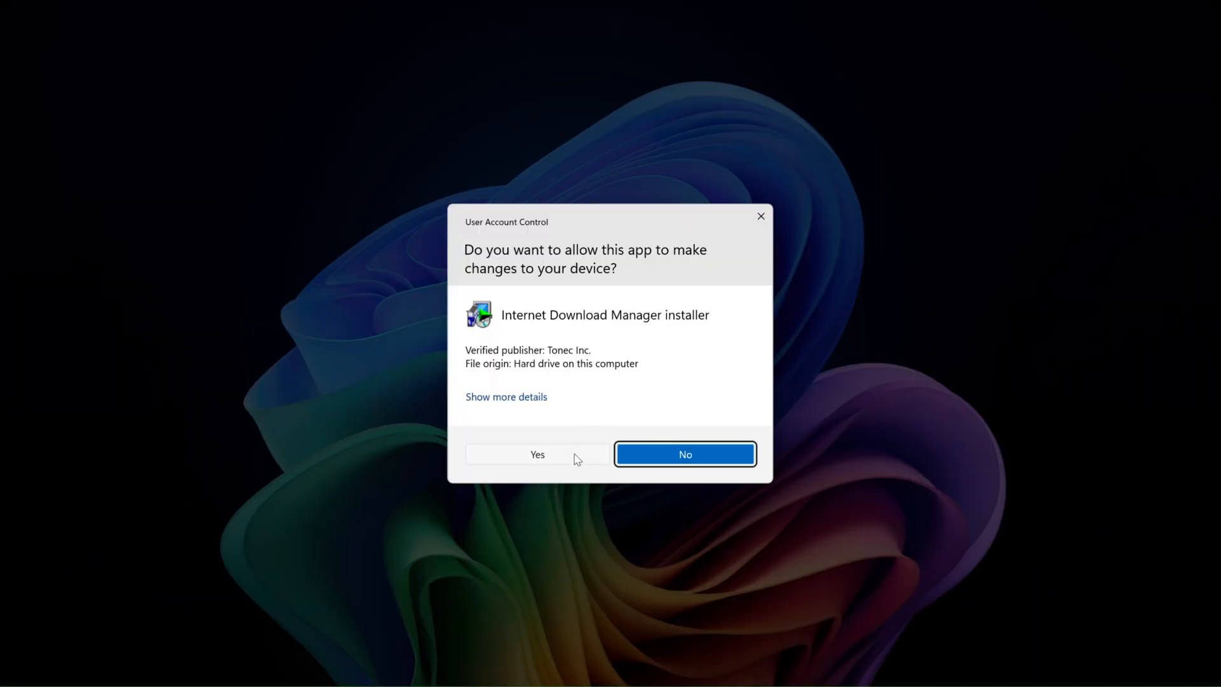
- Allow the installer via UAC and finish the quick update to 6.42
left_click(537, 454)
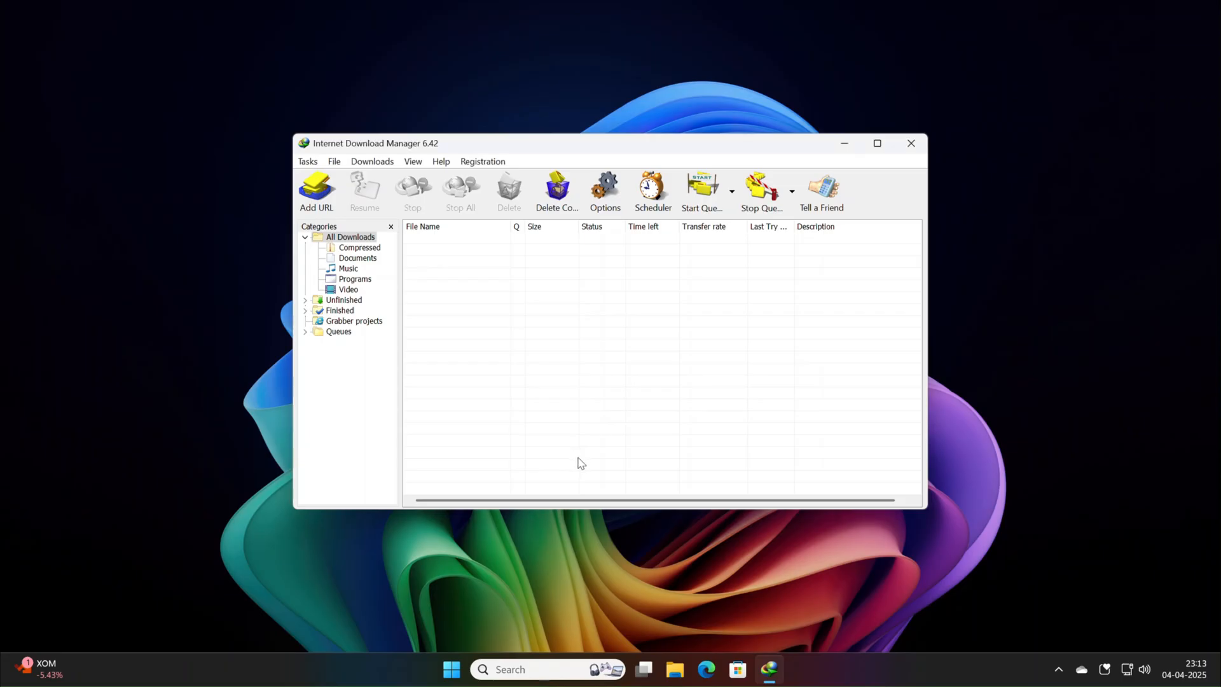
left_click(909, 144)
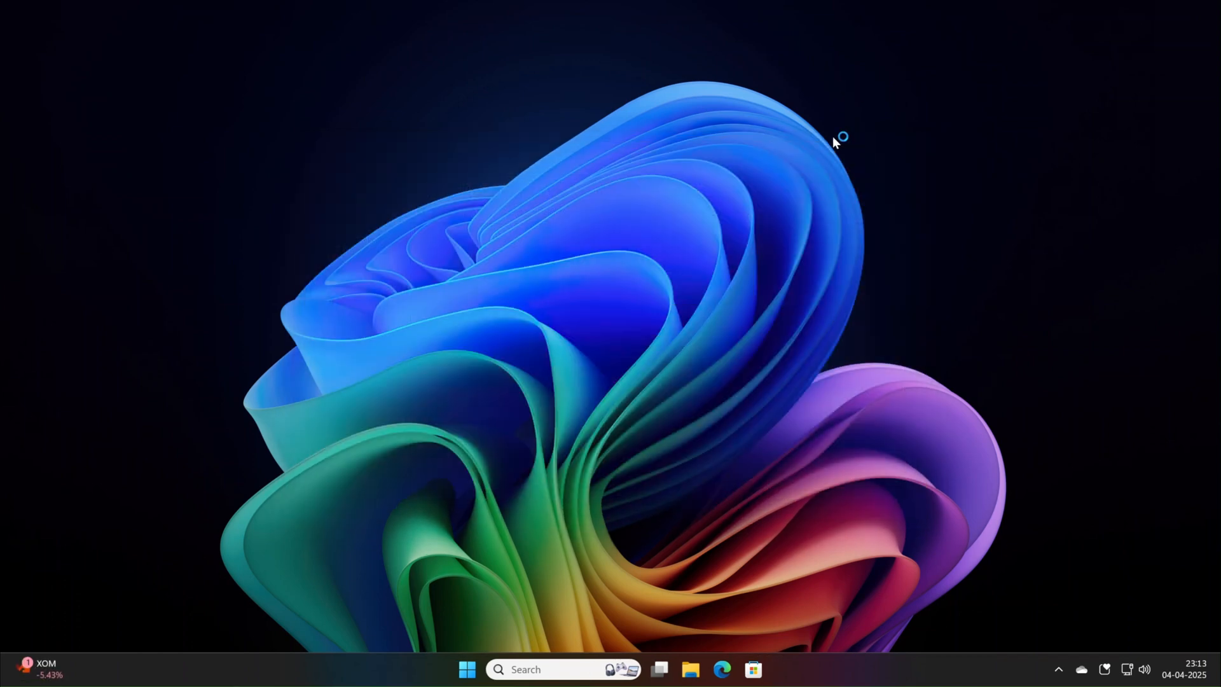
mouse_move(650, 348)
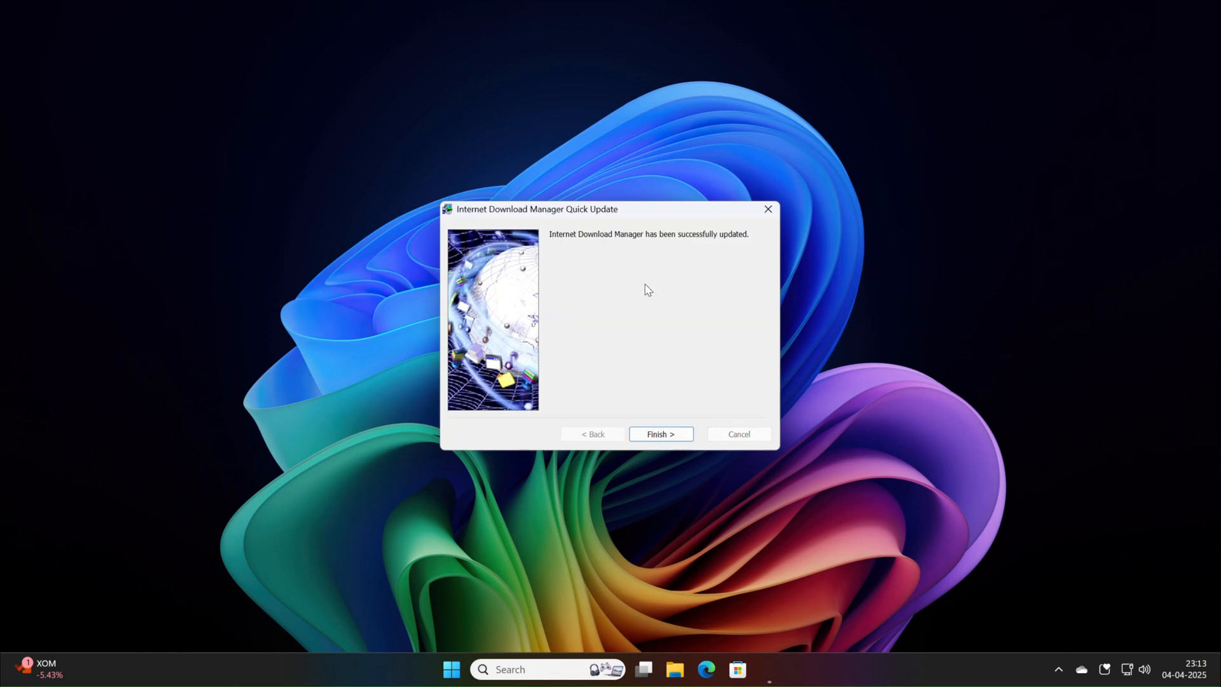
left_click(660, 434)
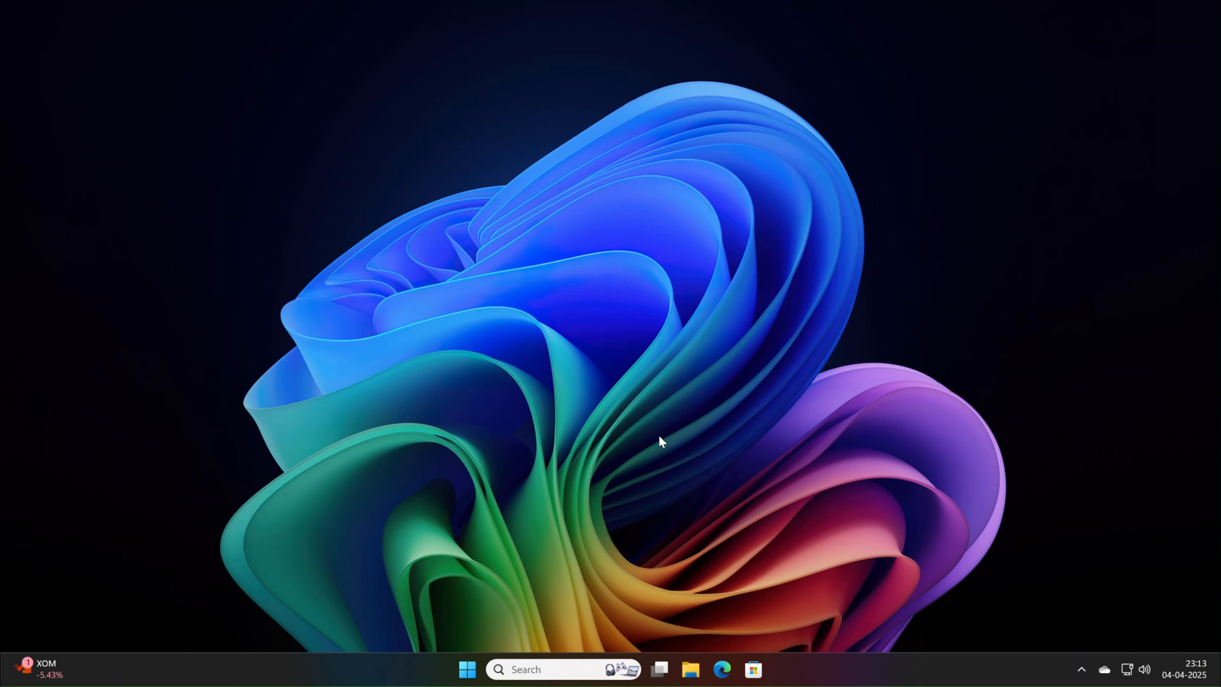
mouse_move(1067, 656)
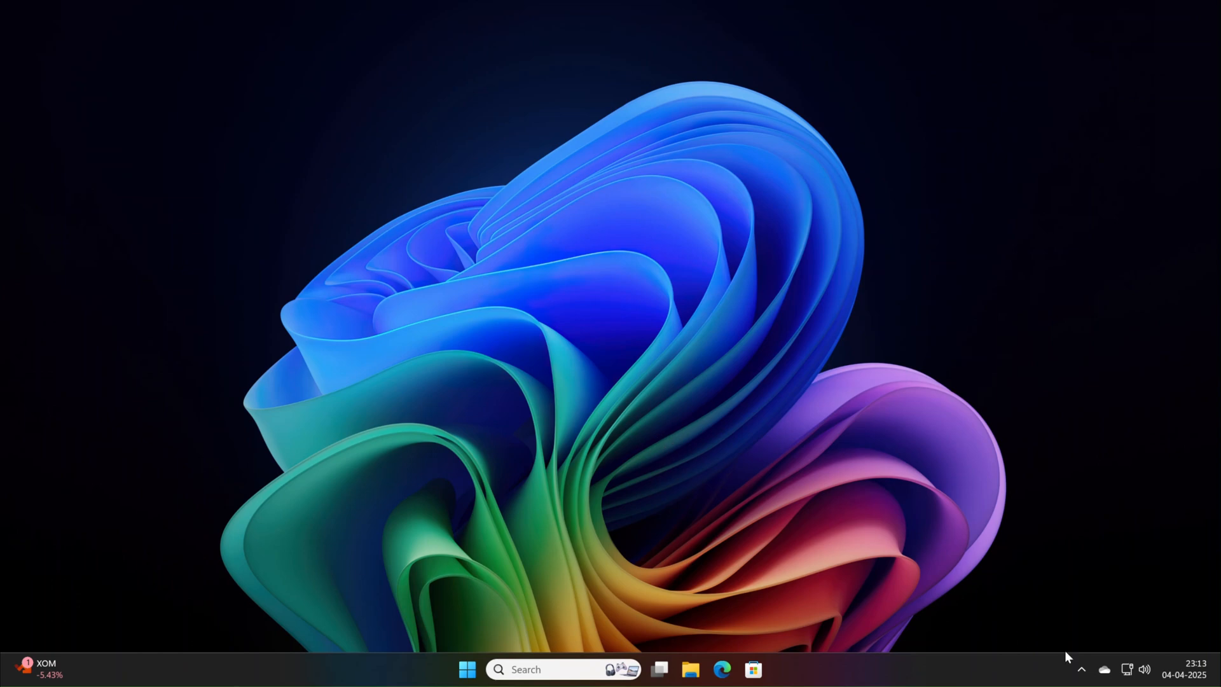
- Reopen IDM from the tray and view About reading 6.42 Build 32 (Apr/05/2025)
left_click(767, 669)
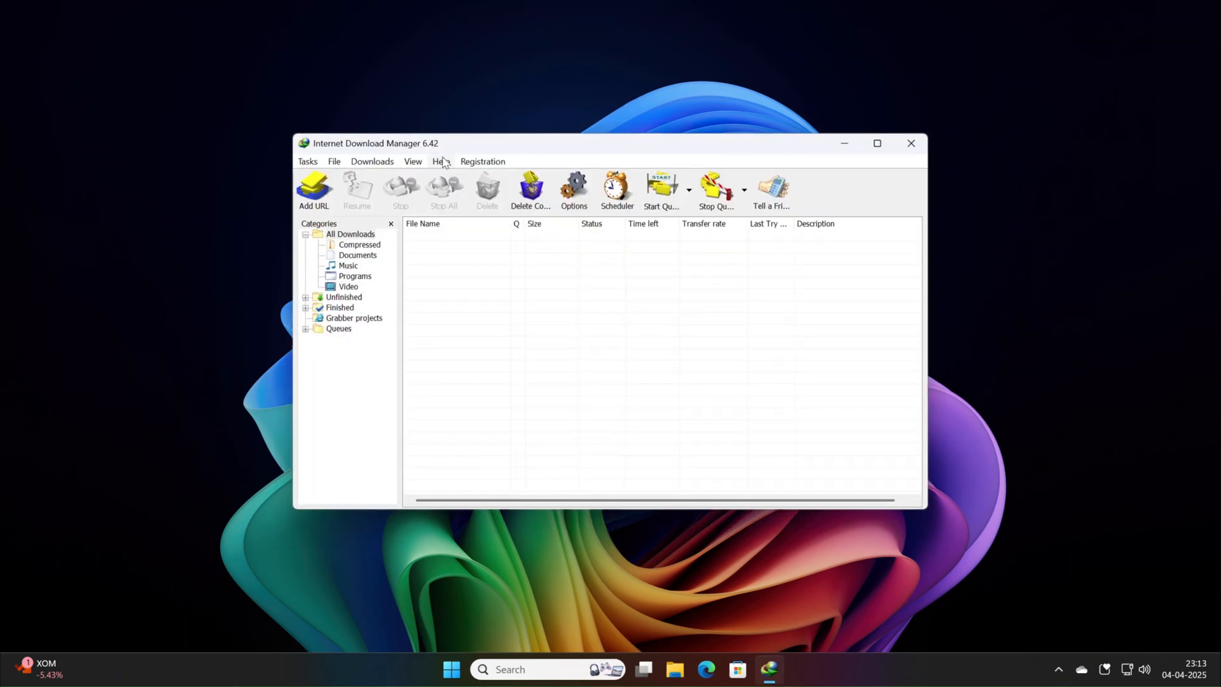
left_click(441, 161)
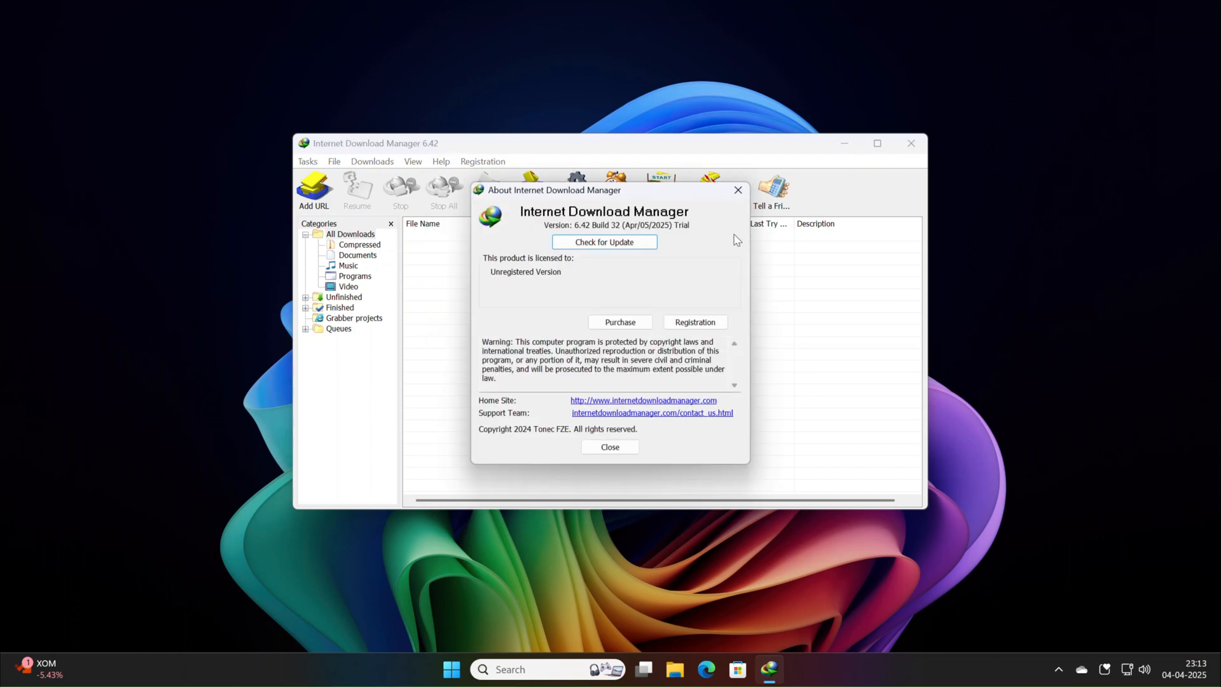
mouse_move(692, 271)
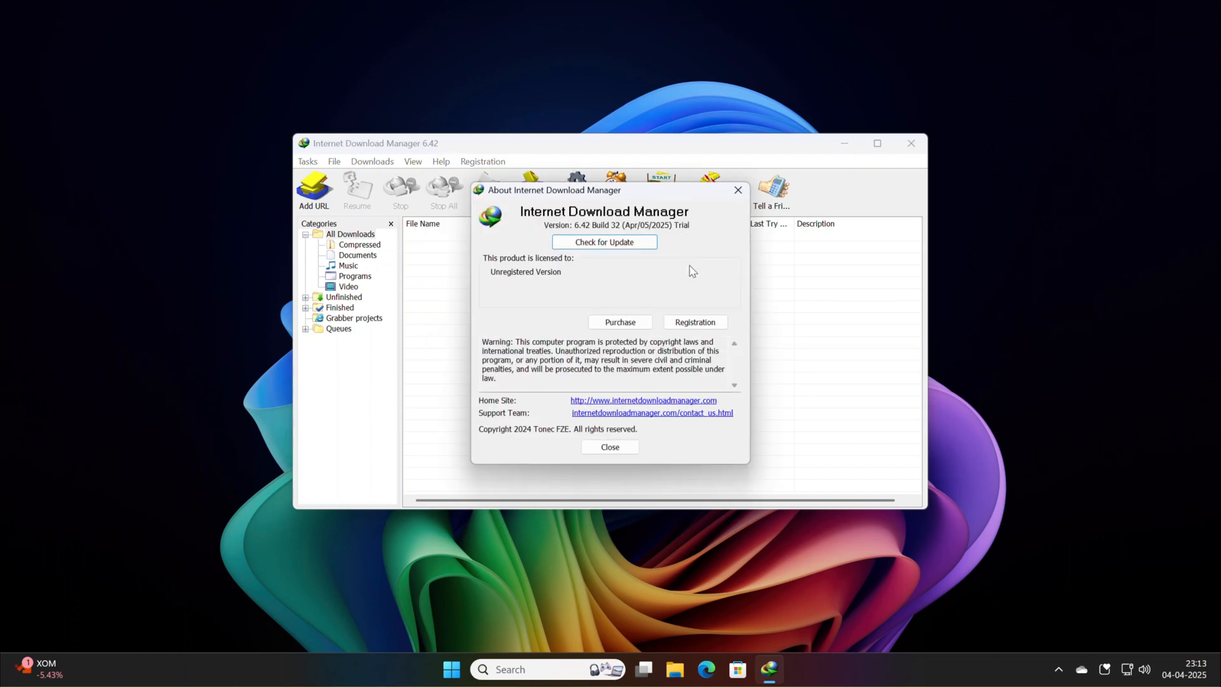